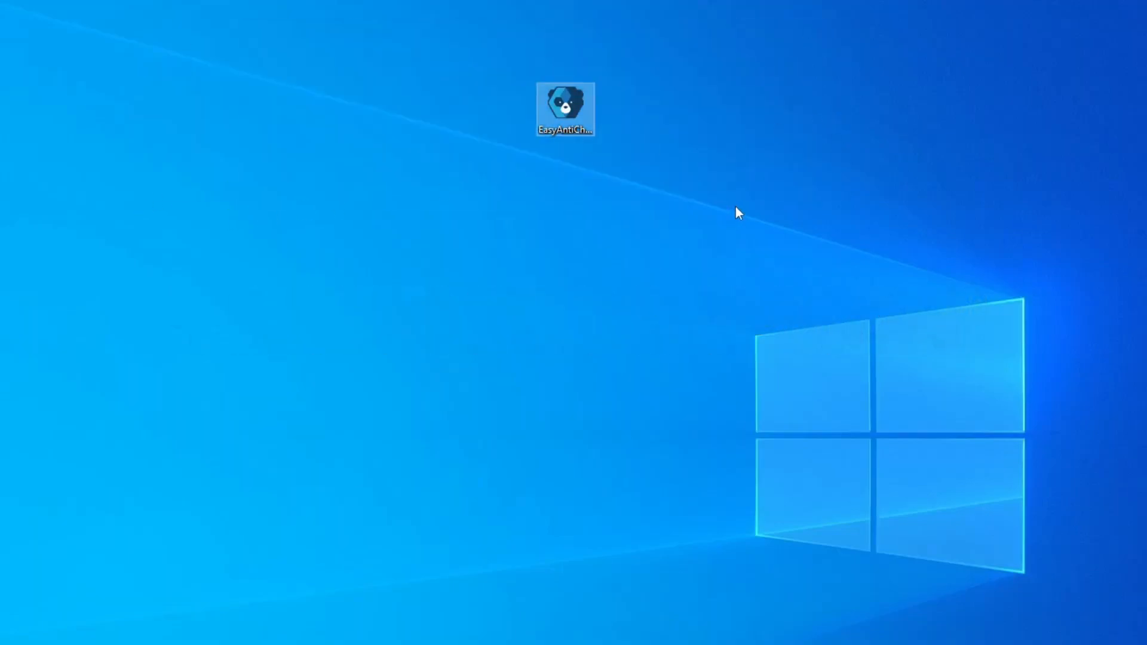
mouse_move(563, 106)
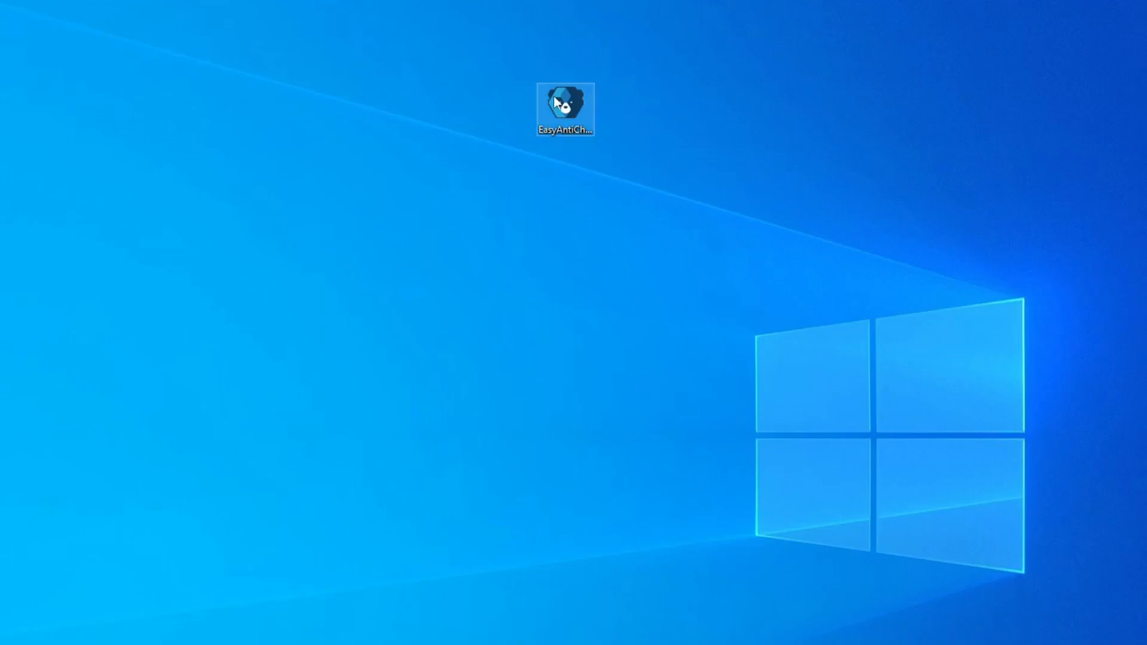
mouse_move(565, 103)
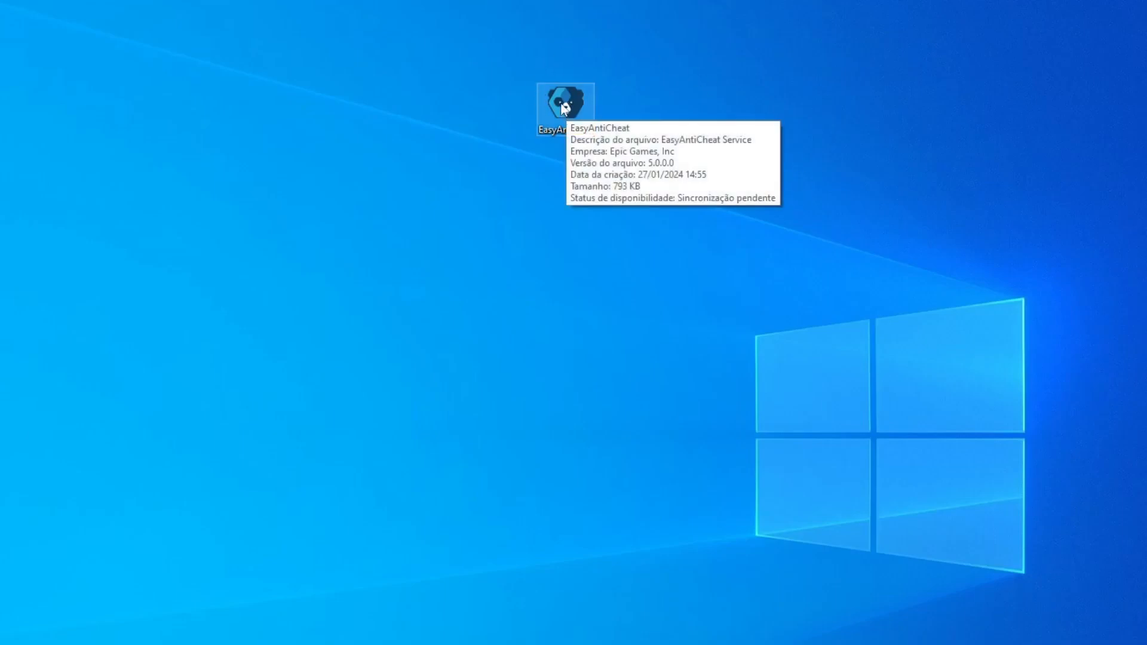
Run the EasyAntiCheat setup file from the desktop with administrator rights ('Executar como administrador').
right_click(564, 102)
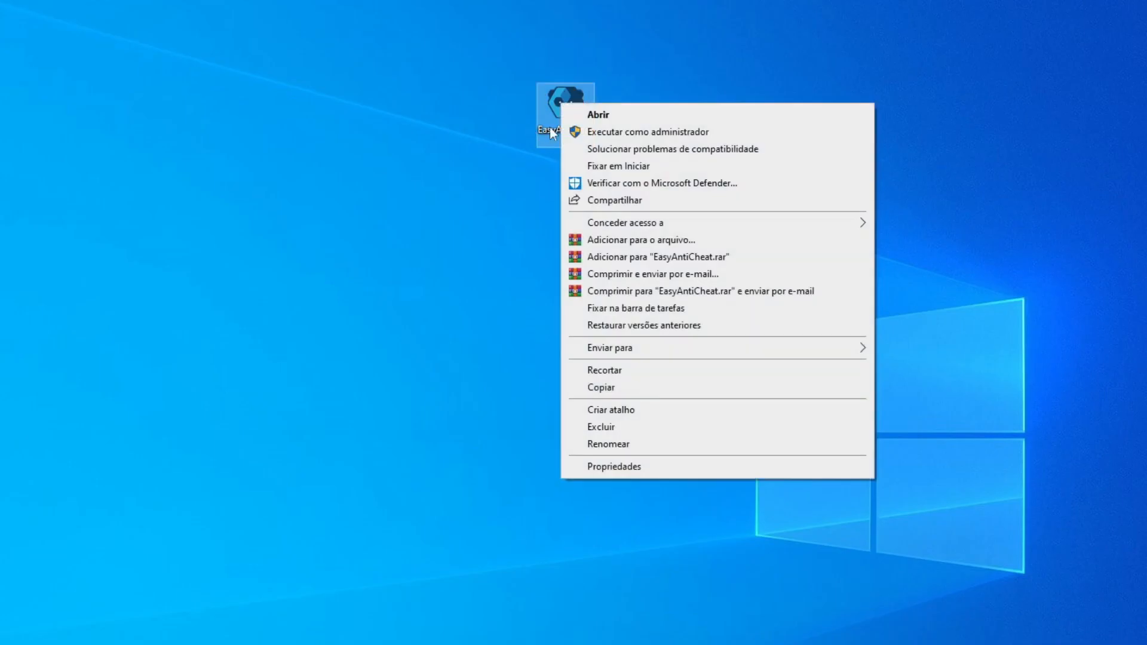
click(598, 114)
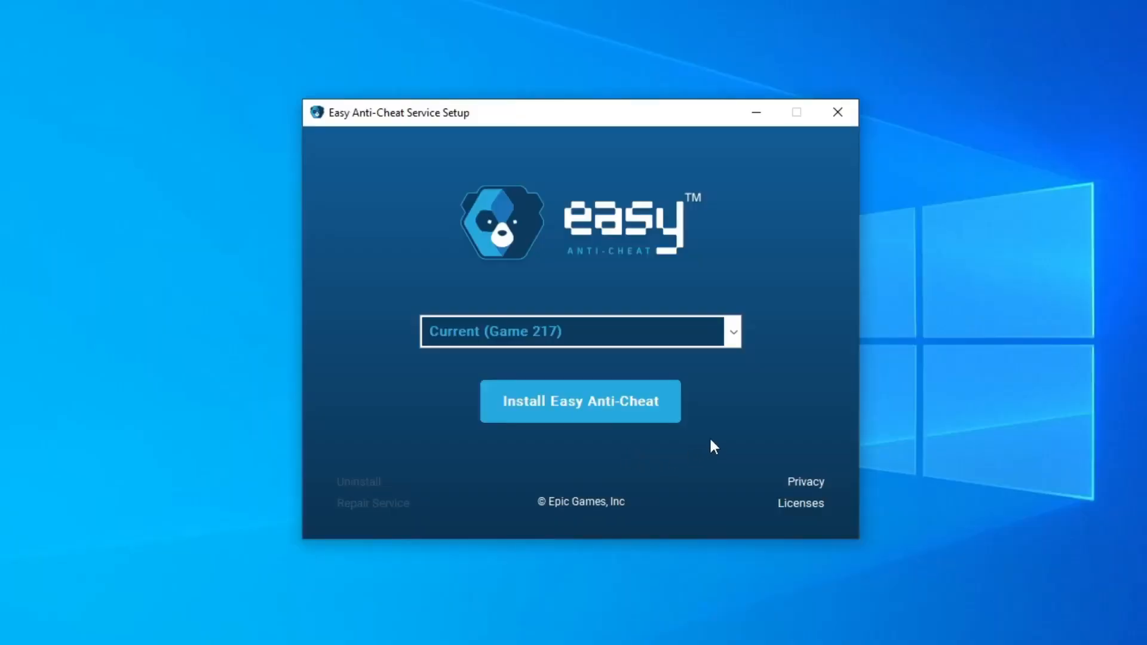
mouse_move(585, 423)
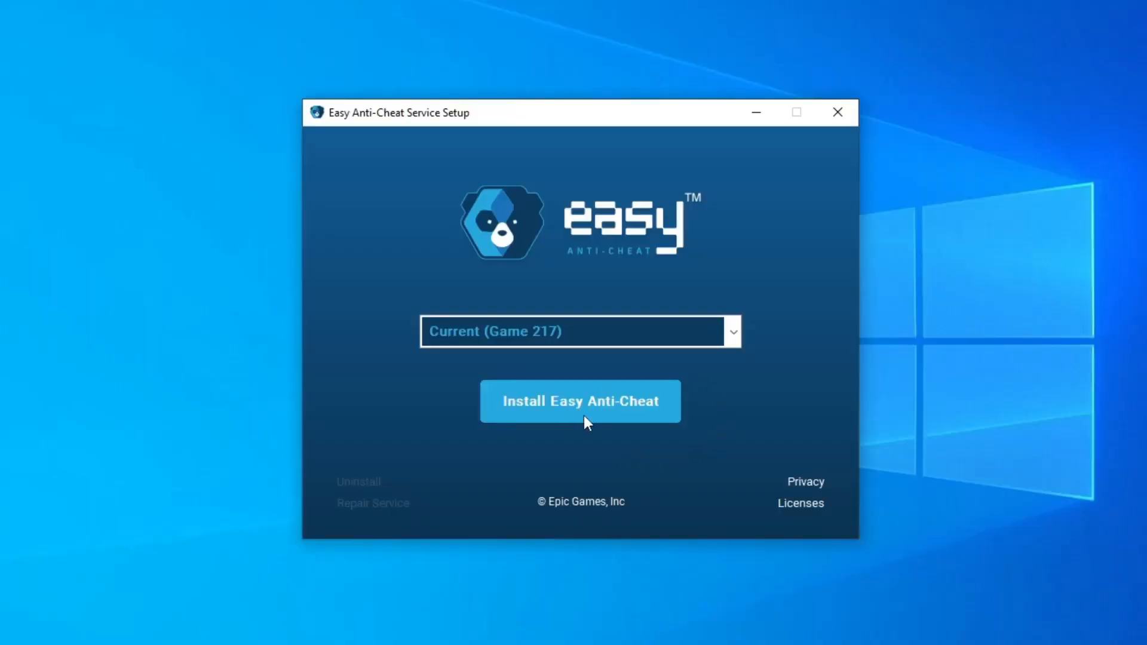
Install the Easy Anti-Cheat service until the setup reports 'Installed Successfully'.
click(579, 401)
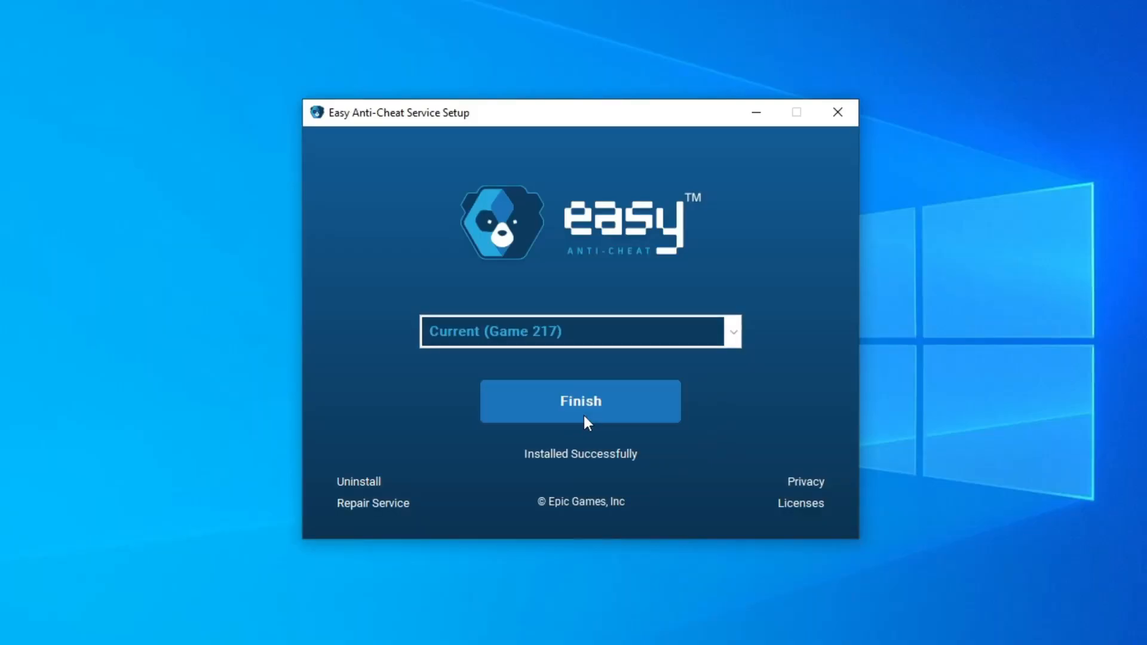